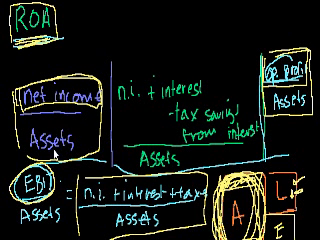
mouse_move(139, 117)
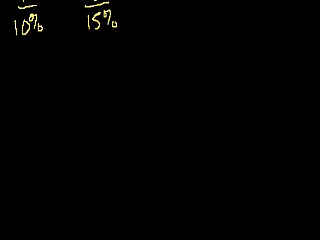
Draw a tall rectangle below the 10% figure for the first company
drag(42, 95, 42, 143)
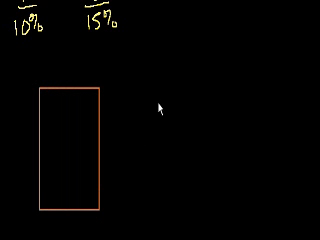
mouse_move(189, 88)
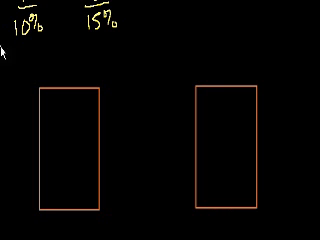
Label the boxes 'Assets' and '10m', and note EBIT beside company A
text(Assets)
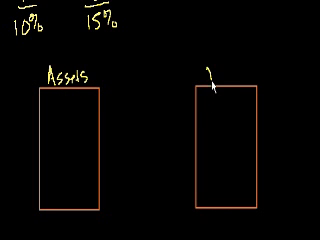
text(Assets)
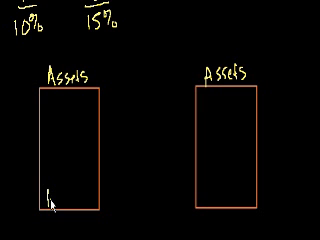
text(10m)
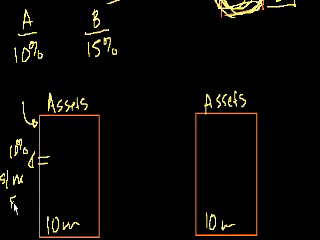
text(EBIT)
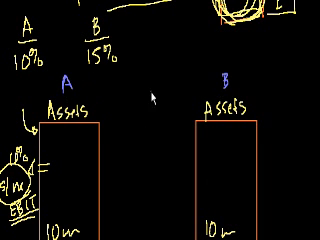
mouse_move(205, 192)
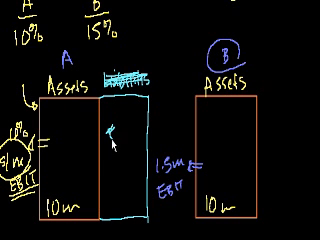
Write 'Equity' in the new box beside company A's assets
text(Equity)
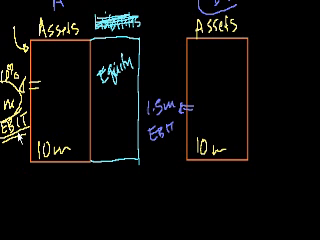
mouse_move(10, 190)
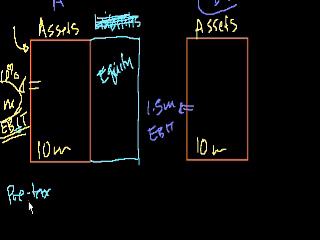
Write 'Pre-tax / EBT = 1m' below the boxes and 'Earnings 1m' underneath
text(/k)
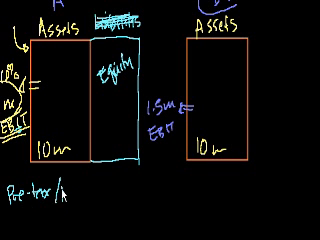
text(EBt)
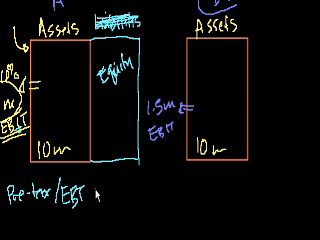
text(=)
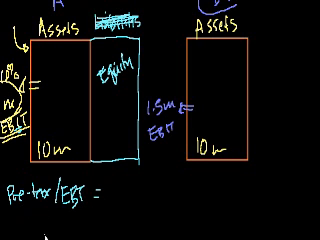
text(A)
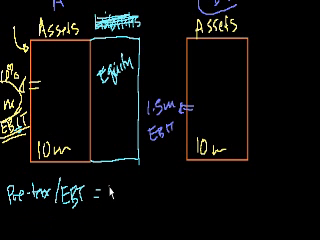
text(1m)
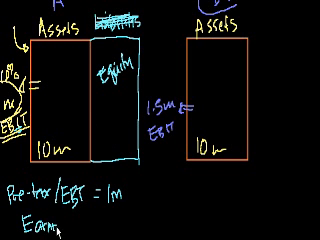
text(1m))
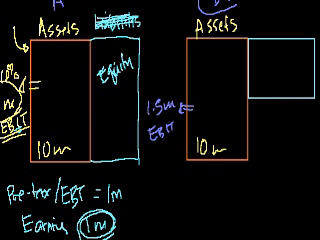
mouse_move(105, 68)
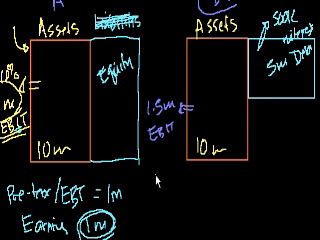
mouse_move(160, 180)
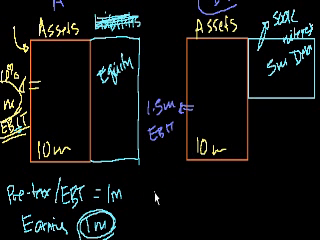
Write company B's EBIT 1.5m, interest -.5m, and pre-tax 1m
text(E)
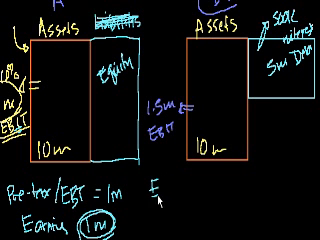
text(EBT)
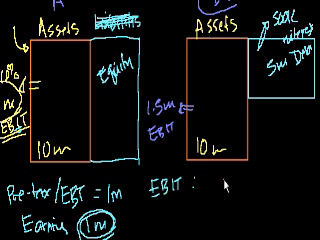
text(1.5m)
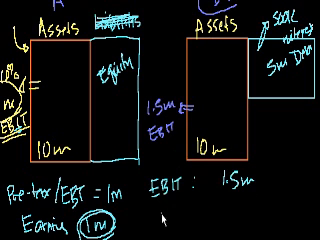
text(I)
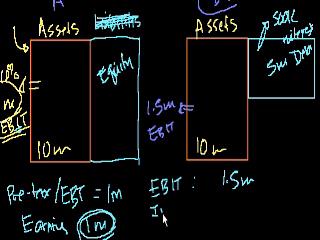
text(Int:)
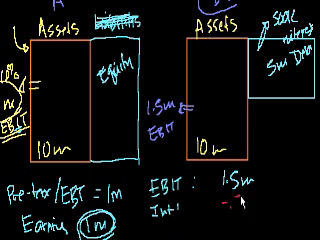
text(-.5m)
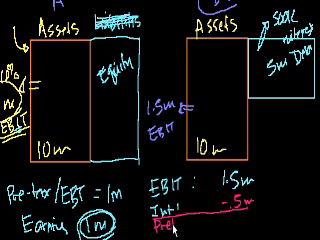
text(Pretax :)
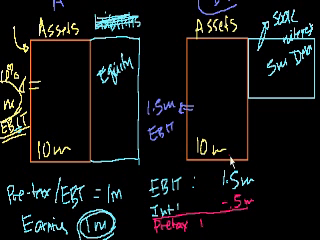
text(1m)
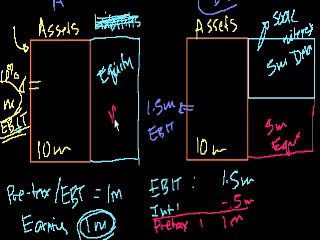
Write 10m in company A's equity box and note 700k net income
text(10m)
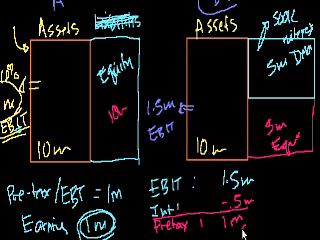
click(228, 215)
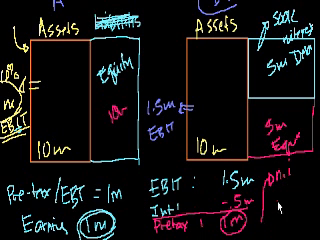
text(700k)
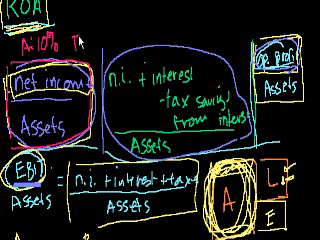
Write 'B: 7%' beside the ROA heading
text(B:7%)
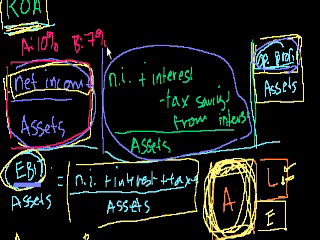